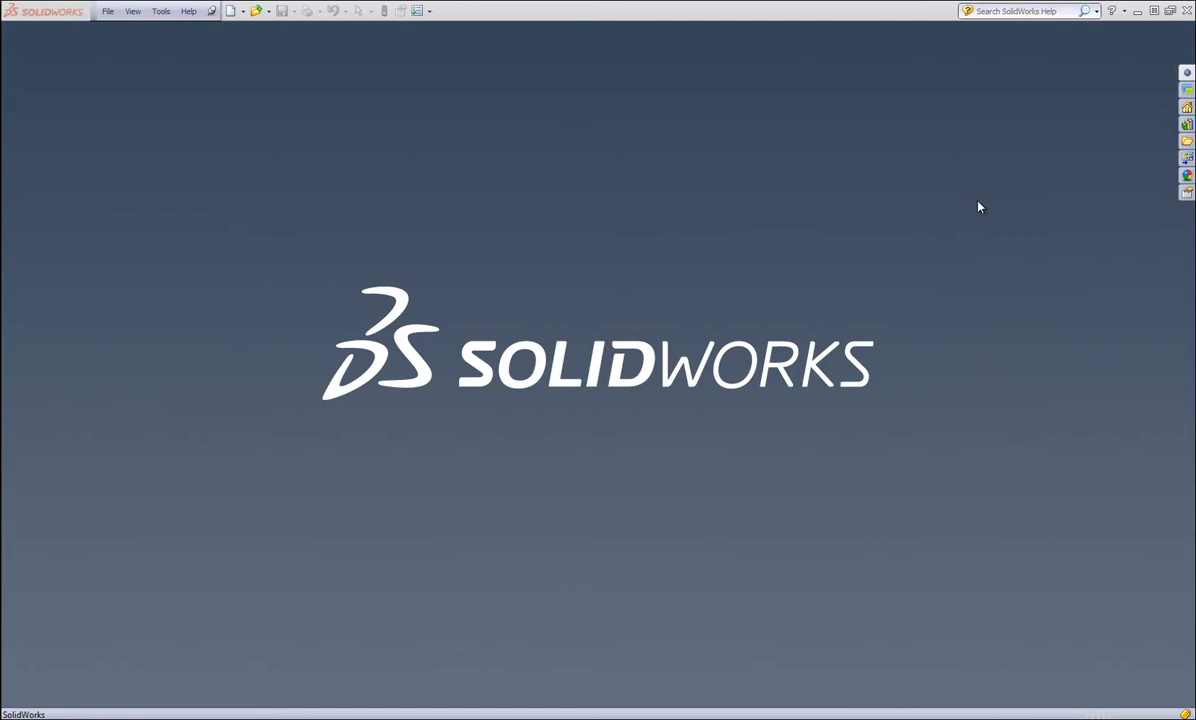
pyautogui.moveTo(240, 32)
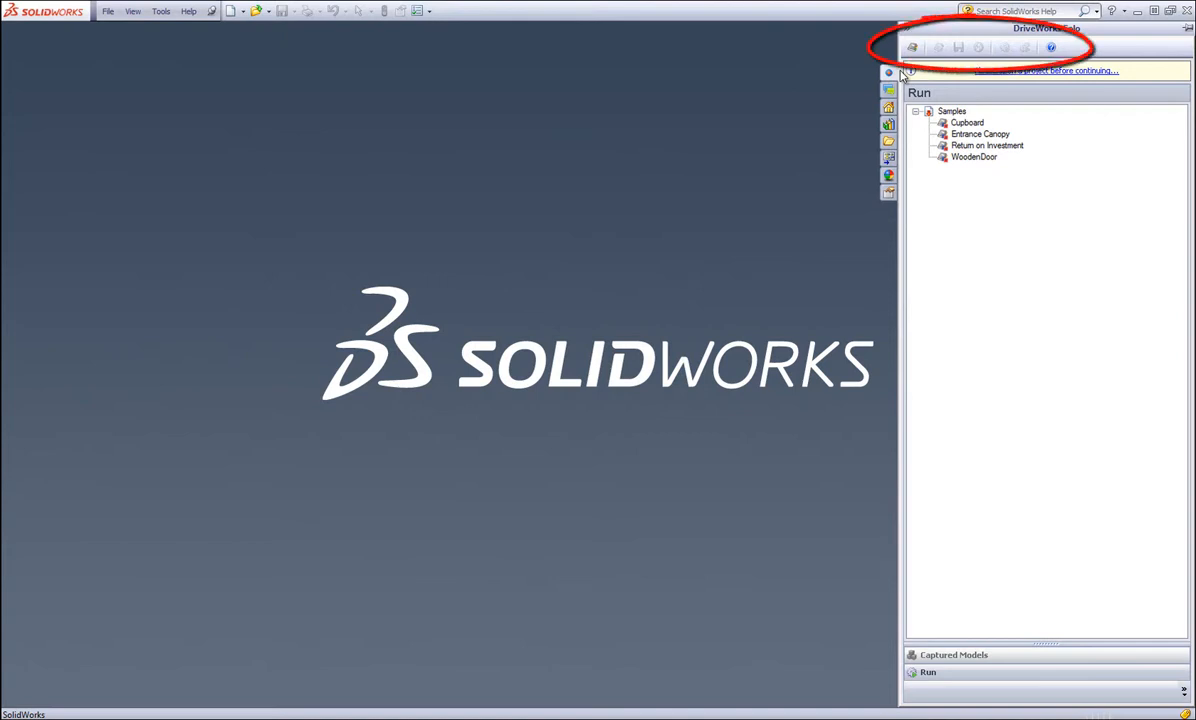
# Begin a new DriveWorks Solo project from the task pane's Open/Create Project option
pyautogui.click(912, 48)
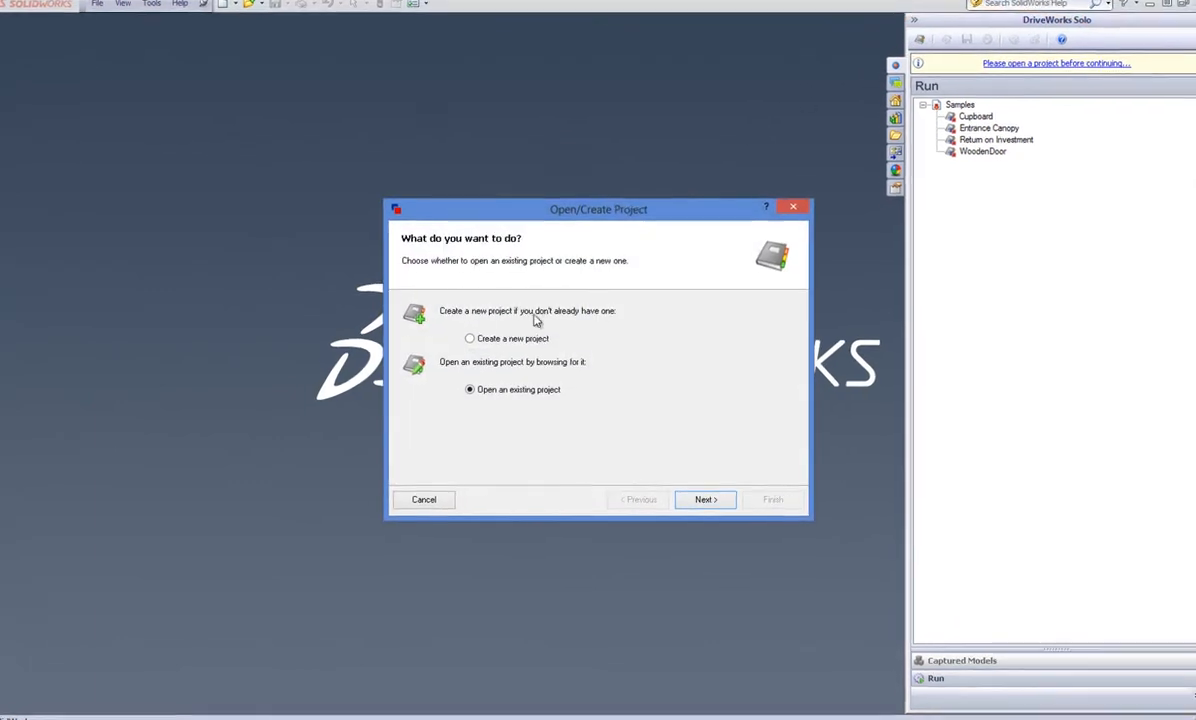
pyautogui.click(704, 500)
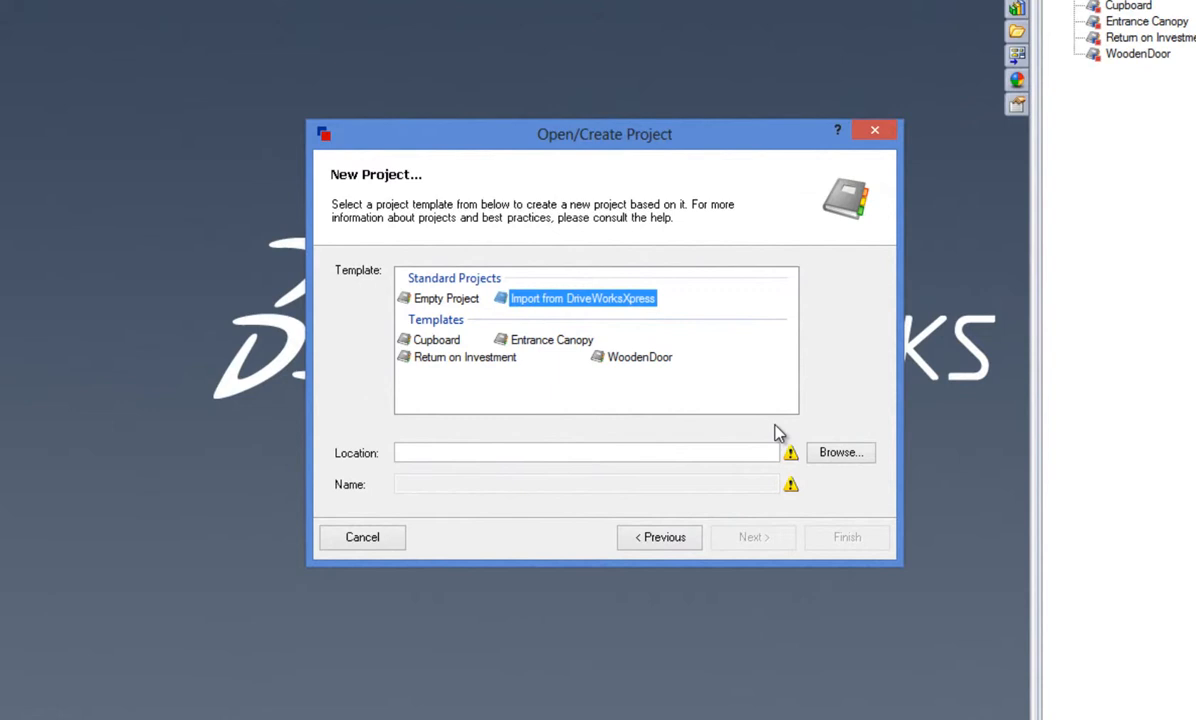
# Create the folder 'Upscale from DriveWorksXpress' under DriveWorks Projects as the project location
pyautogui.click(840, 452)
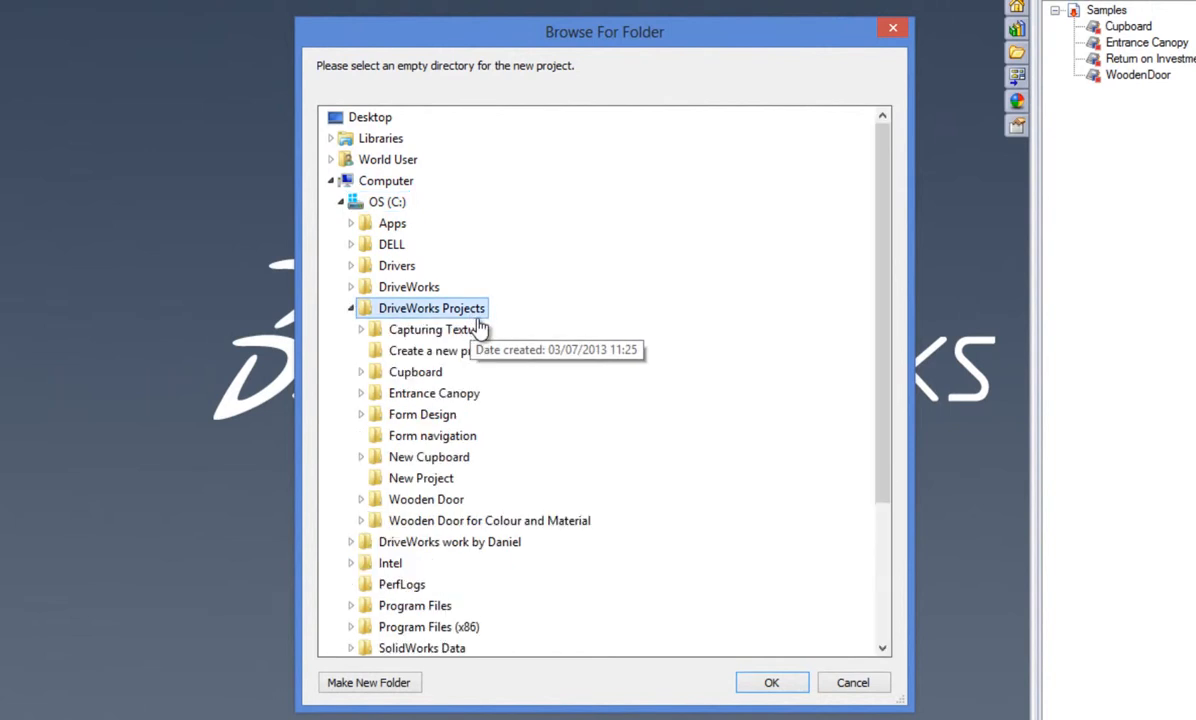
pyautogui.click(368, 682)
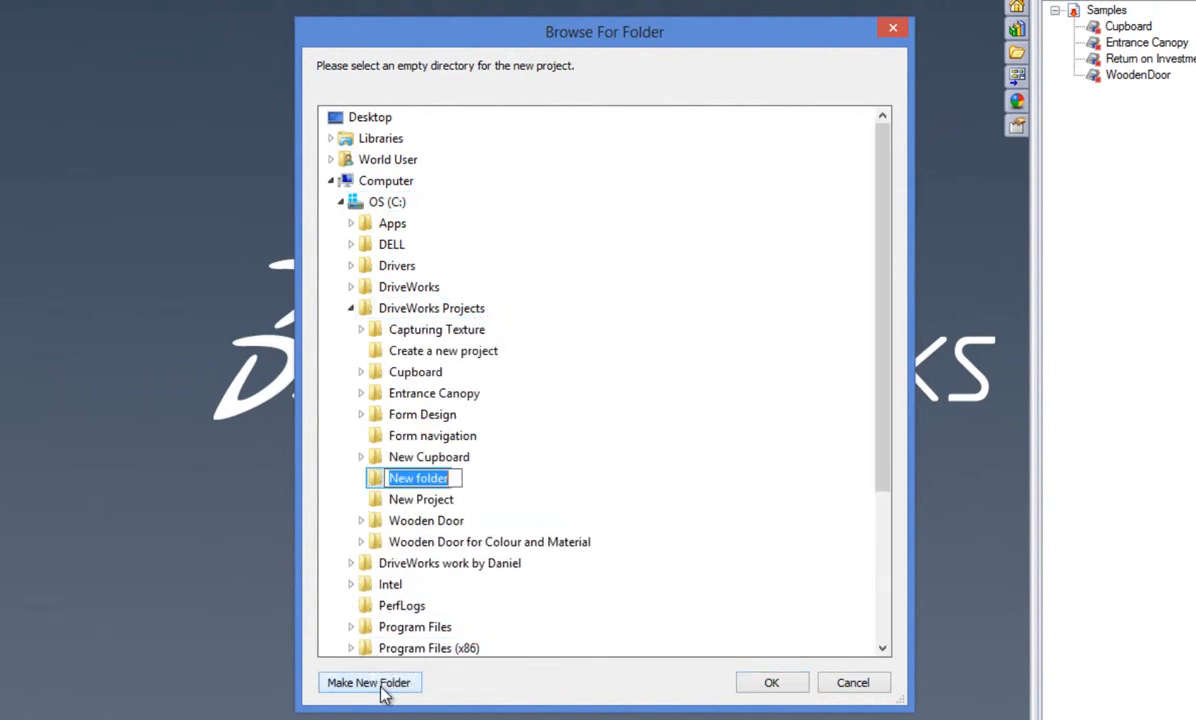
pyautogui.write('Upscale')
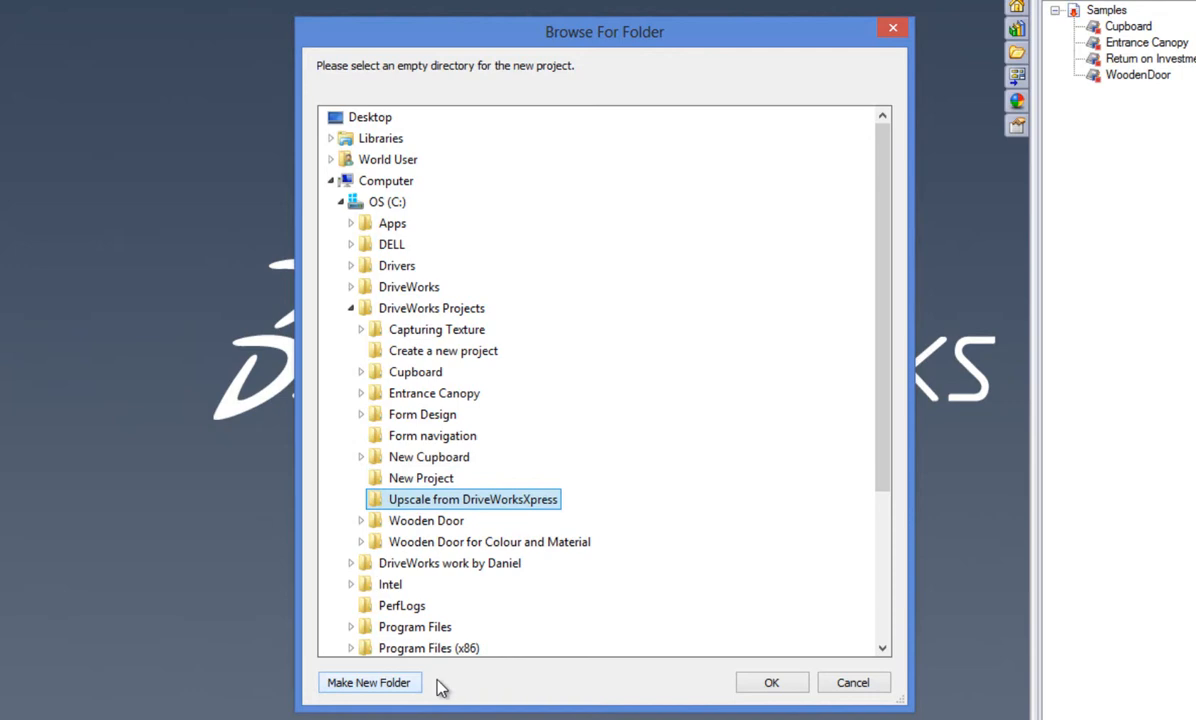
pyautogui.click(772, 682)
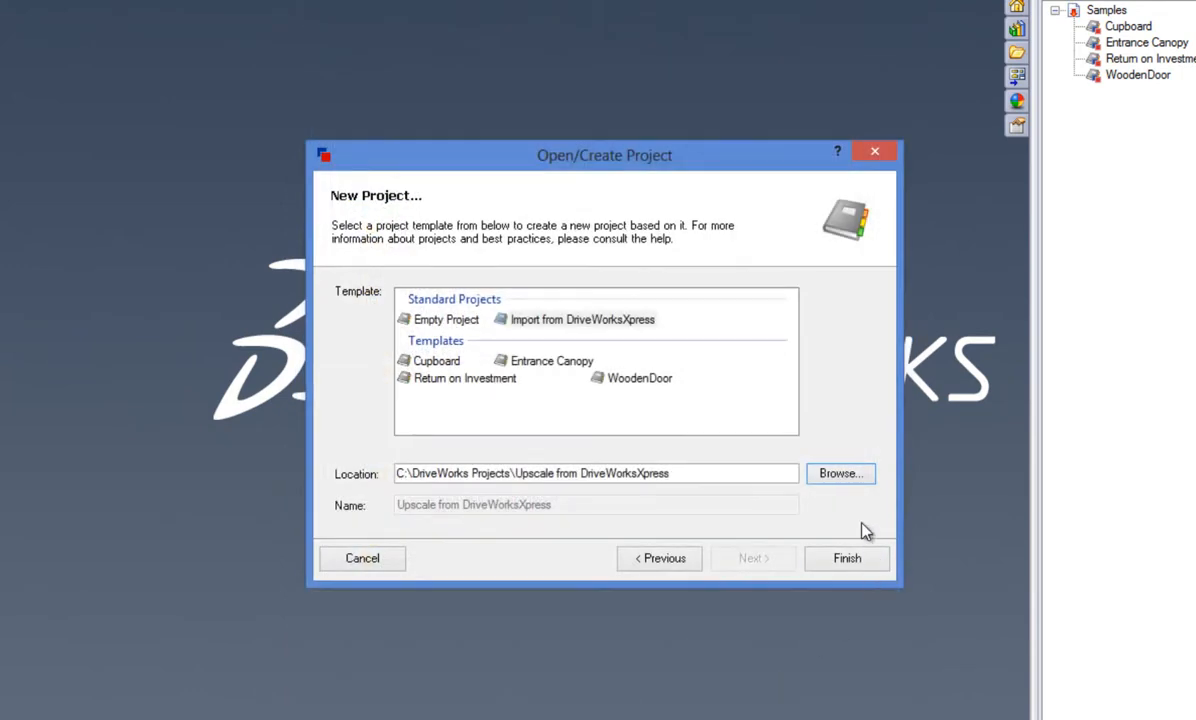
# Migrate the Entrance Canopy project from DriveWorksXpressEntranceCanopy.mdb into the new project
pyautogui.click(582, 320)
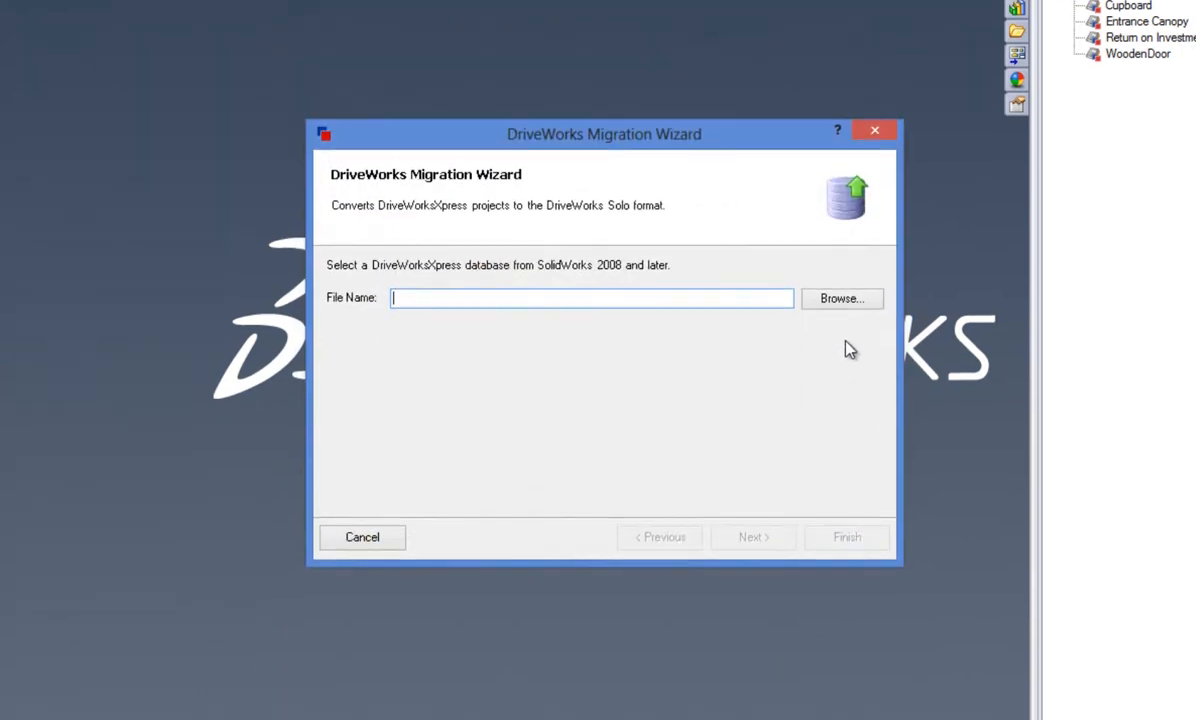
pyautogui.click(840, 298)
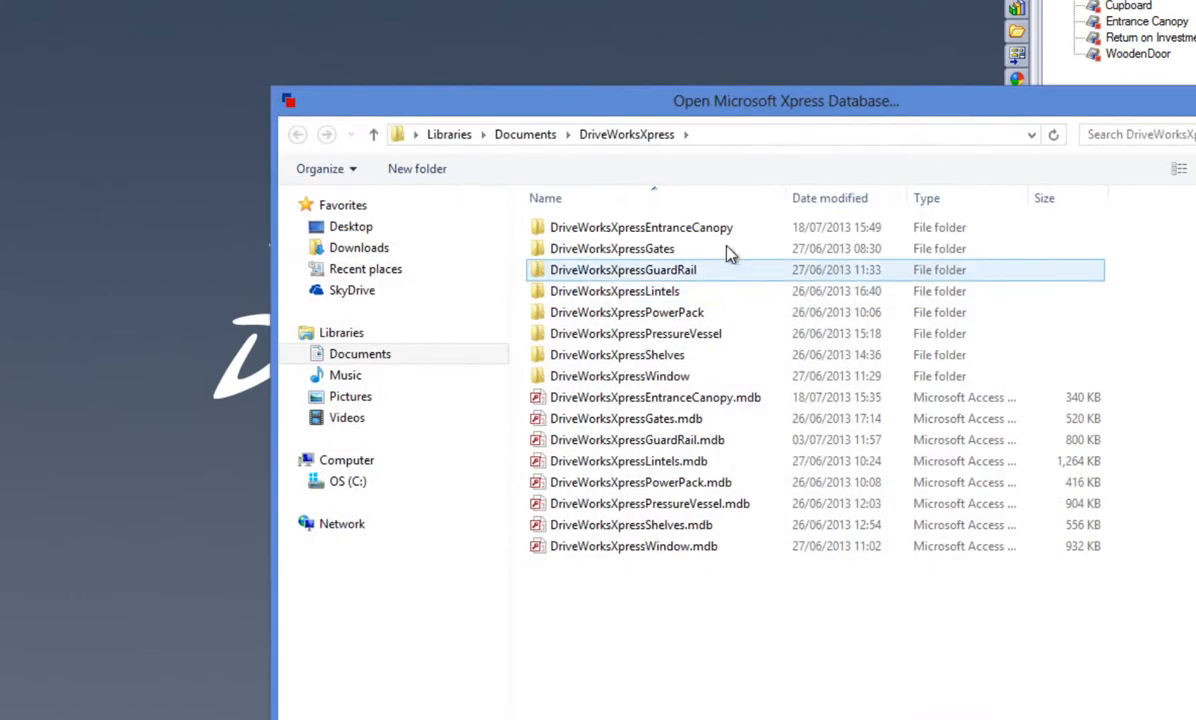
pyautogui.click(656, 396)
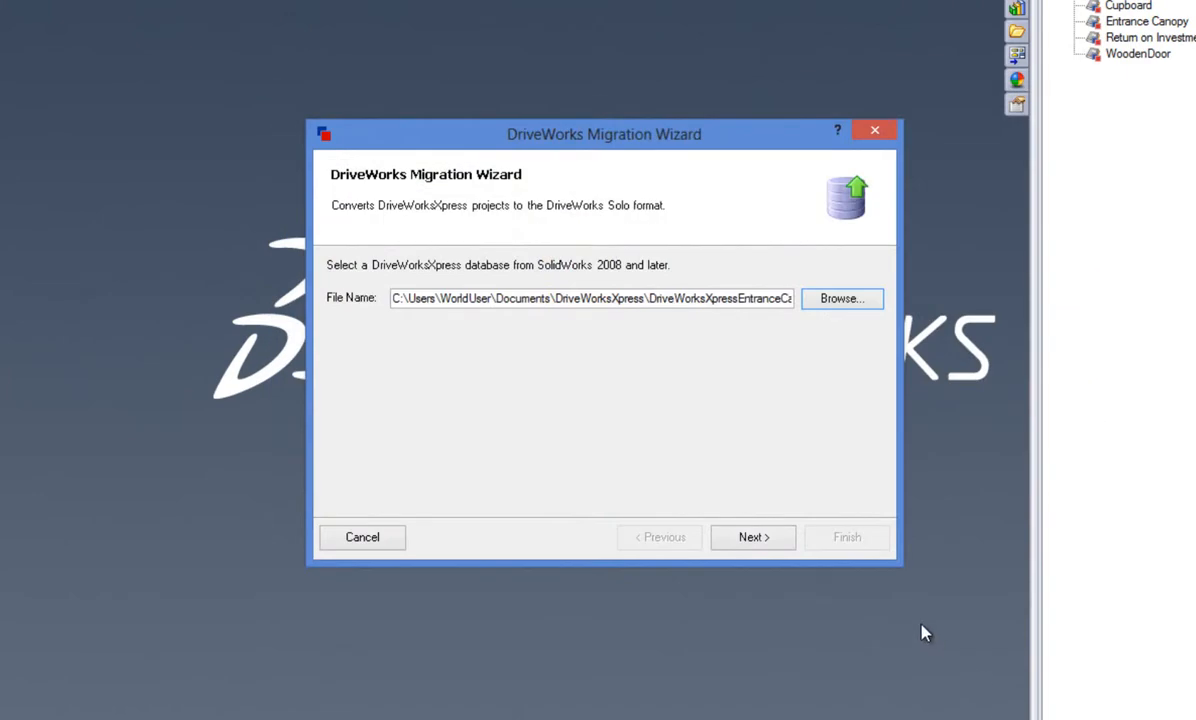
pyautogui.click(752, 536)
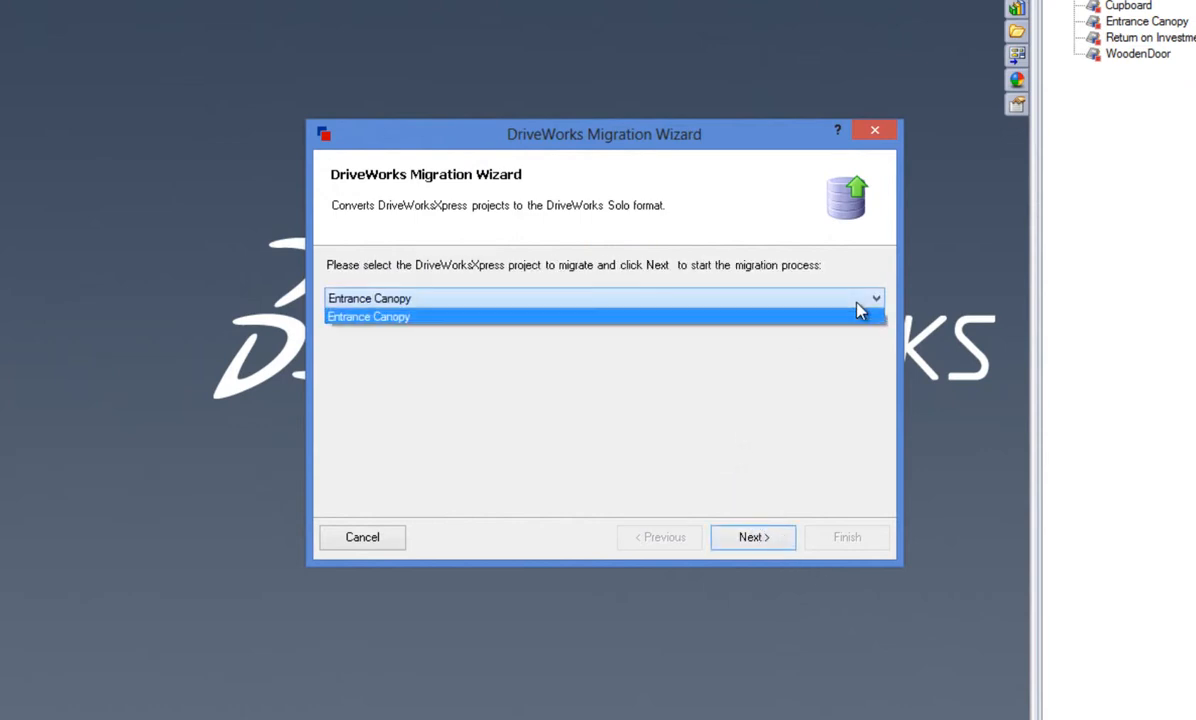
pyautogui.click(368, 316)
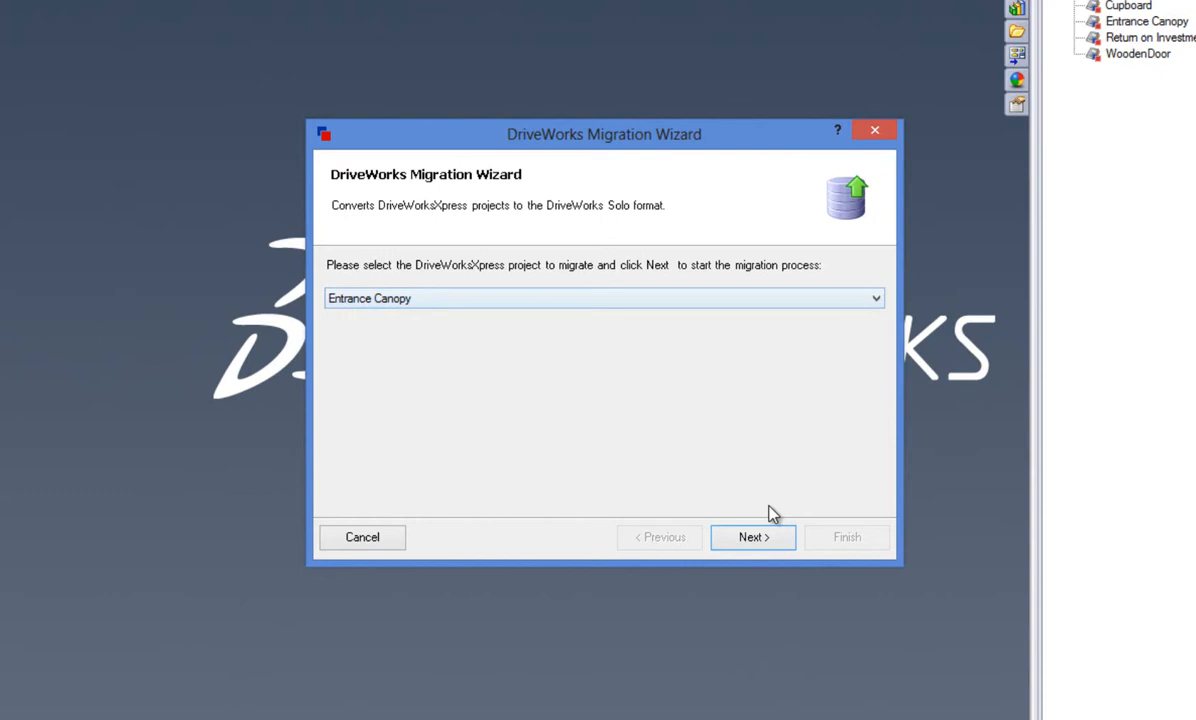
pyautogui.click(752, 536)
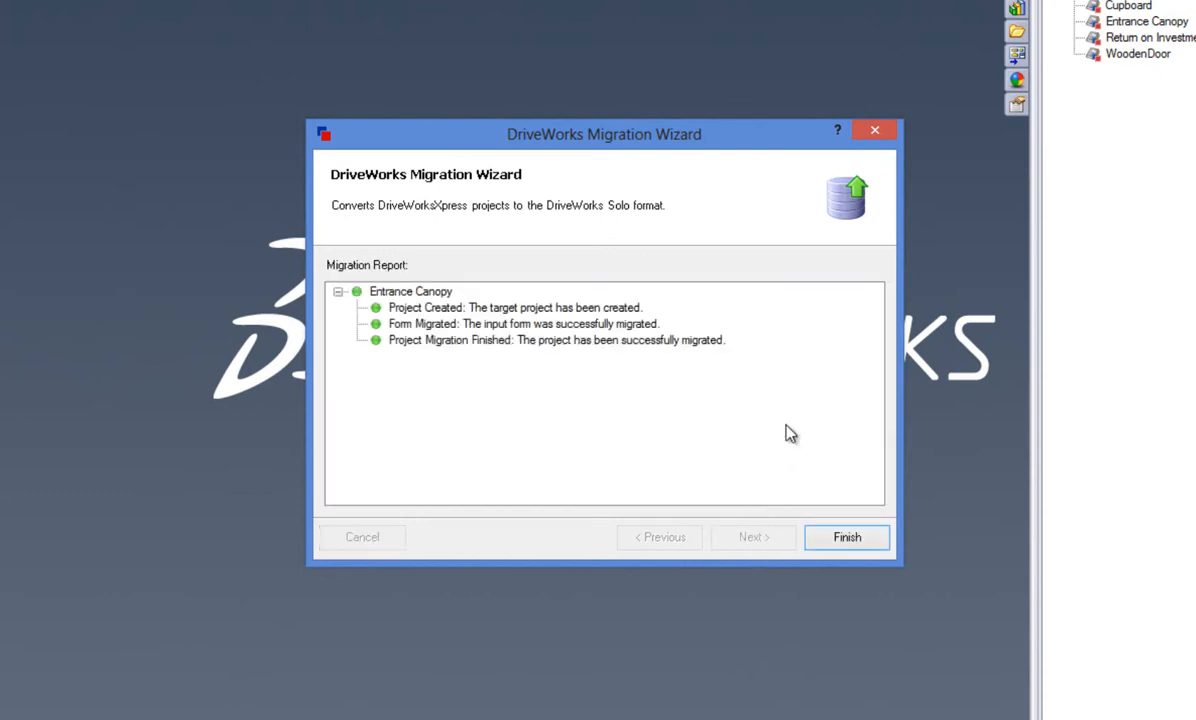
pyautogui.moveTo(810, 530)
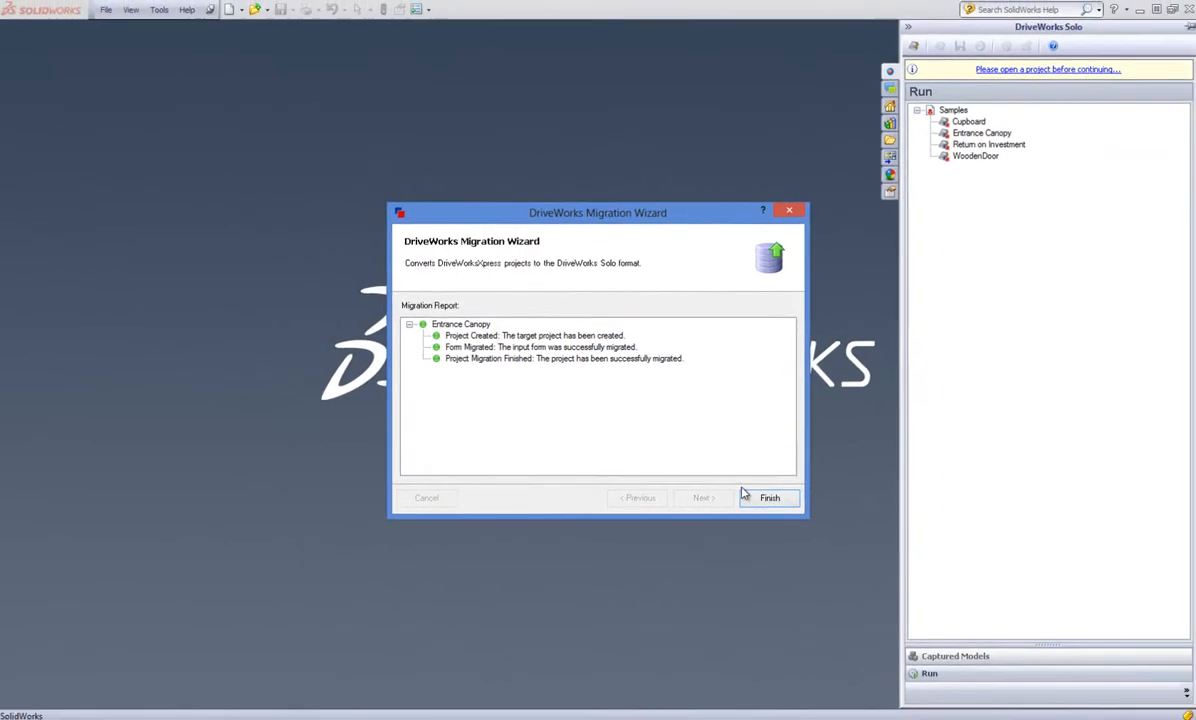
# Close the migration report and expand Entrance Canopy and DrainPipeAssembly under Captured Models
pyautogui.click(768, 496)
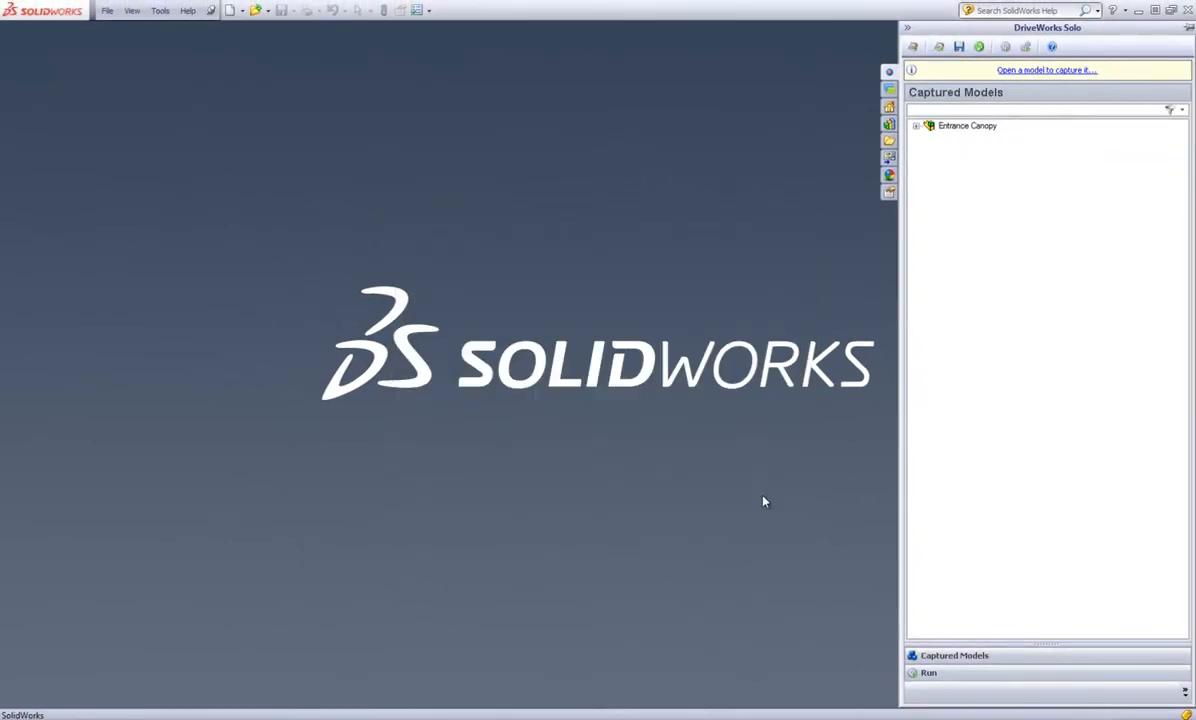
pyautogui.click(916, 124)
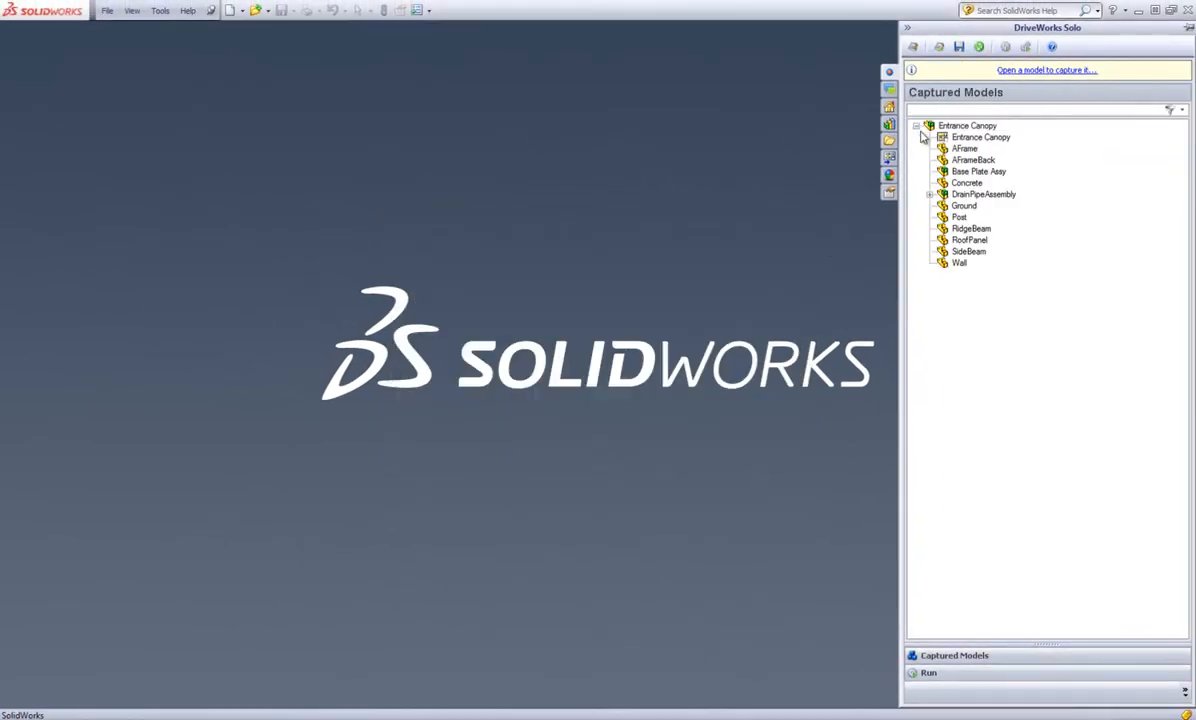
pyautogui.click(930, 194)
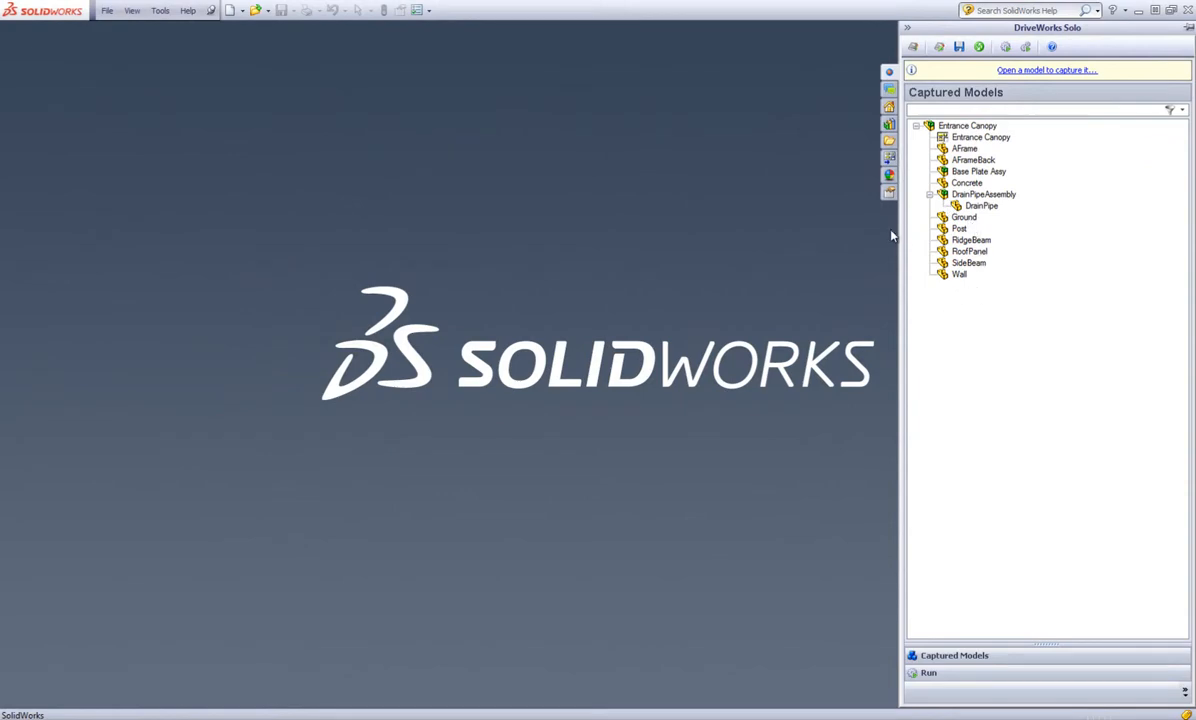
pyautogui.moveTo(938, 50)
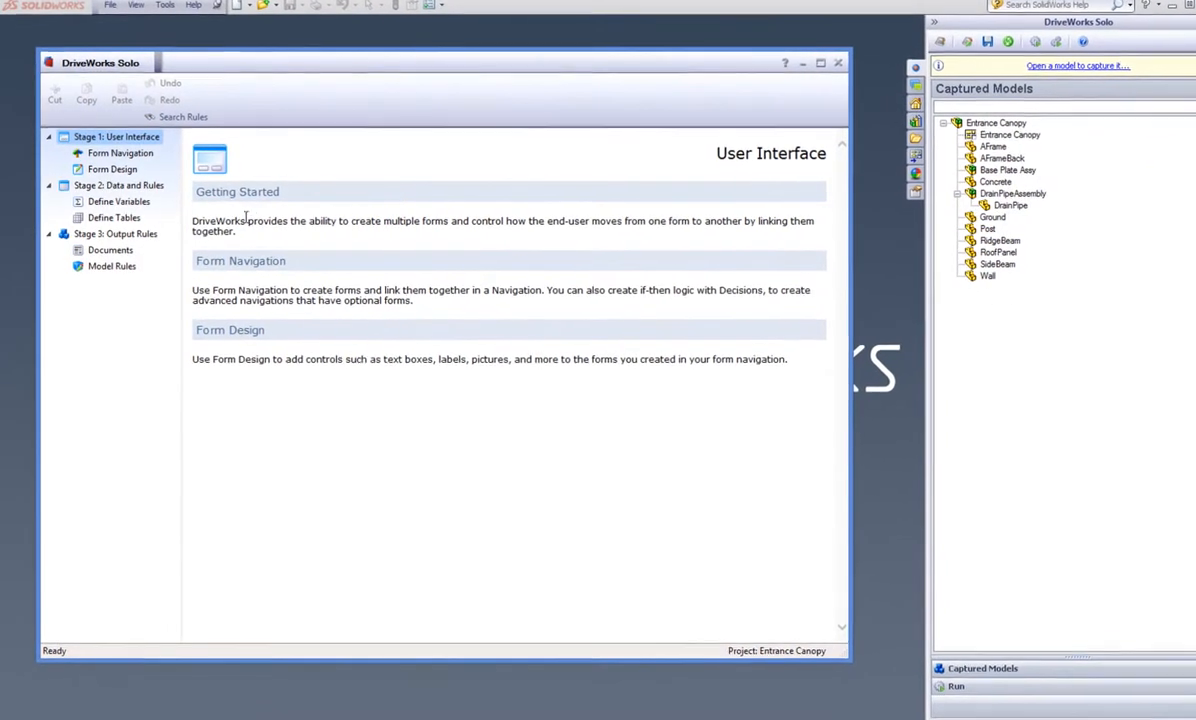
# Show the Details form in Form Design, expand its controls and inspect the Fixings control's properties
pyautogui.click(120, 152)
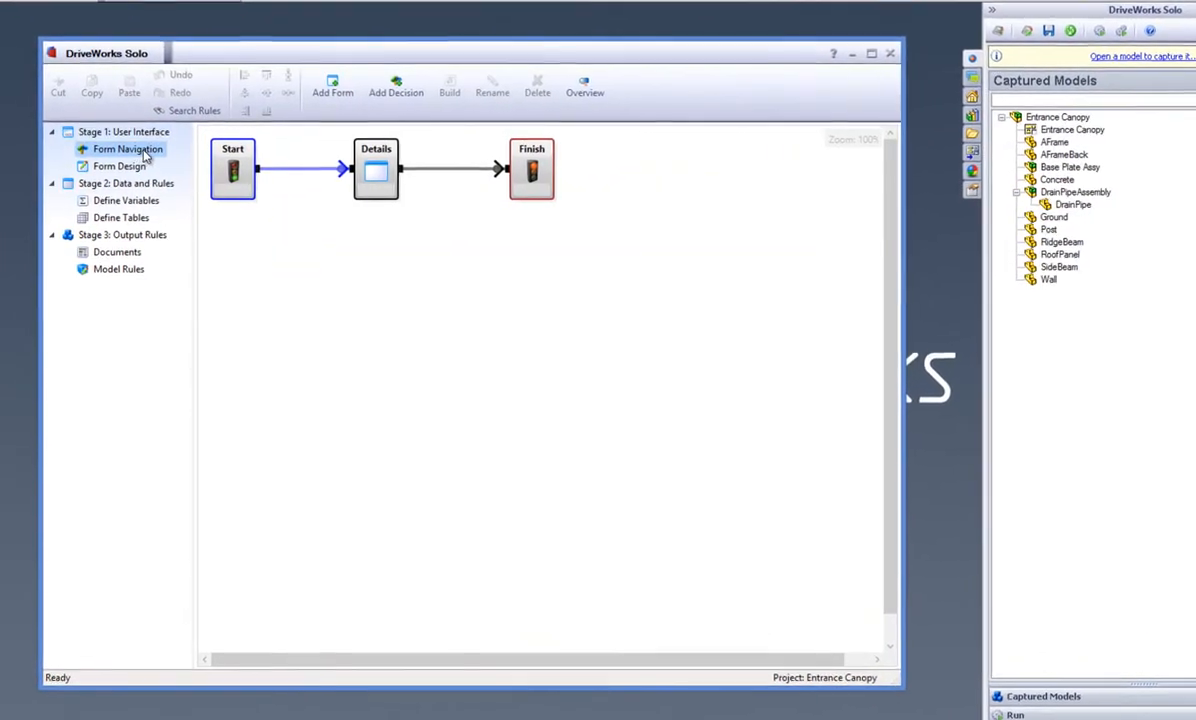
pyautogui.click(120, 164)
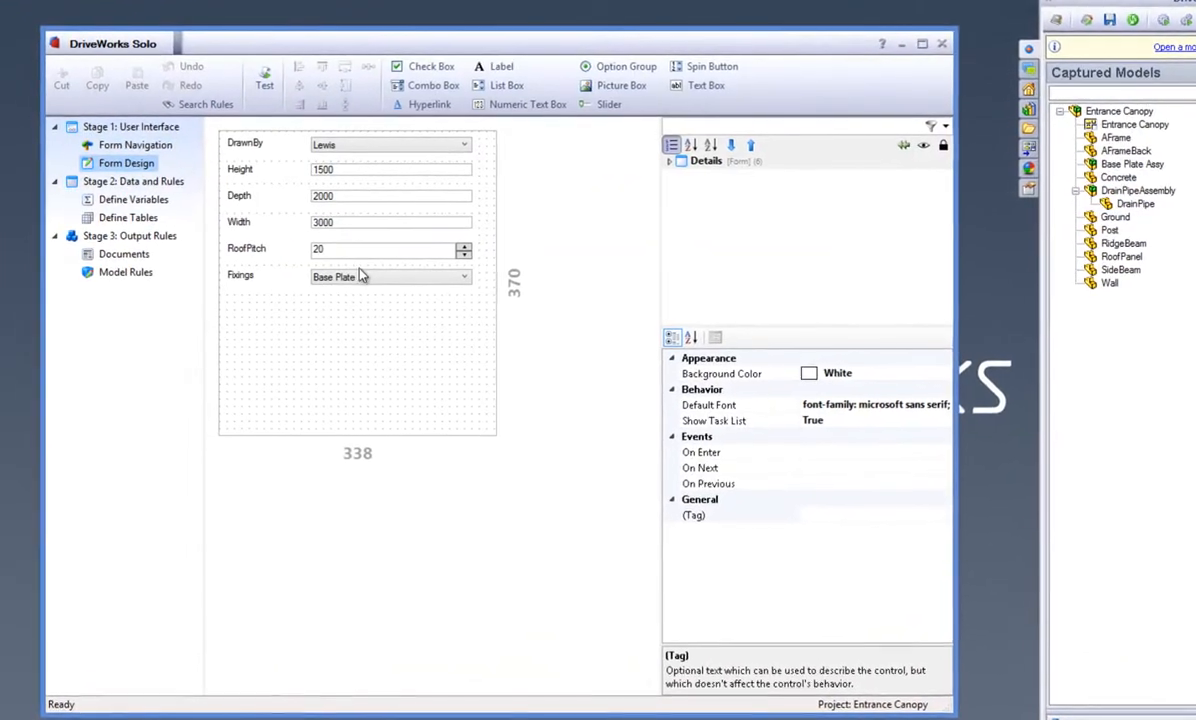
pyautogui.click(668, 160)
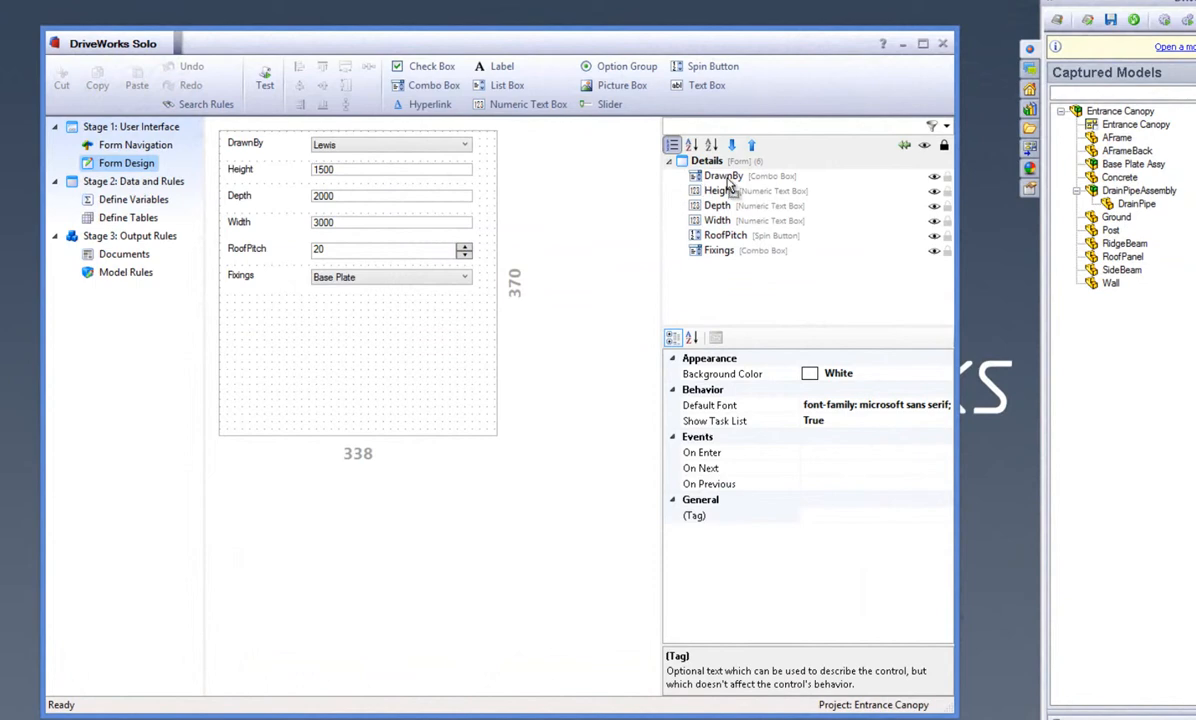
pyautogui.click(390, 276)
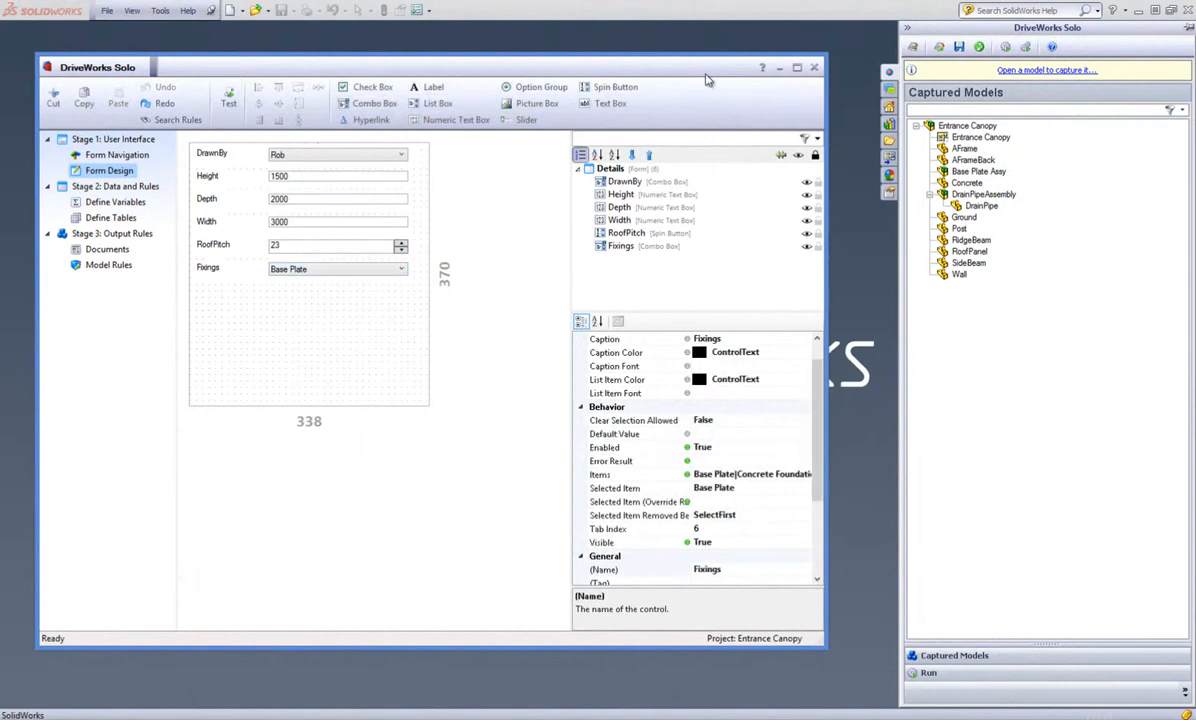
pyautogui.moveTo(748, 76)
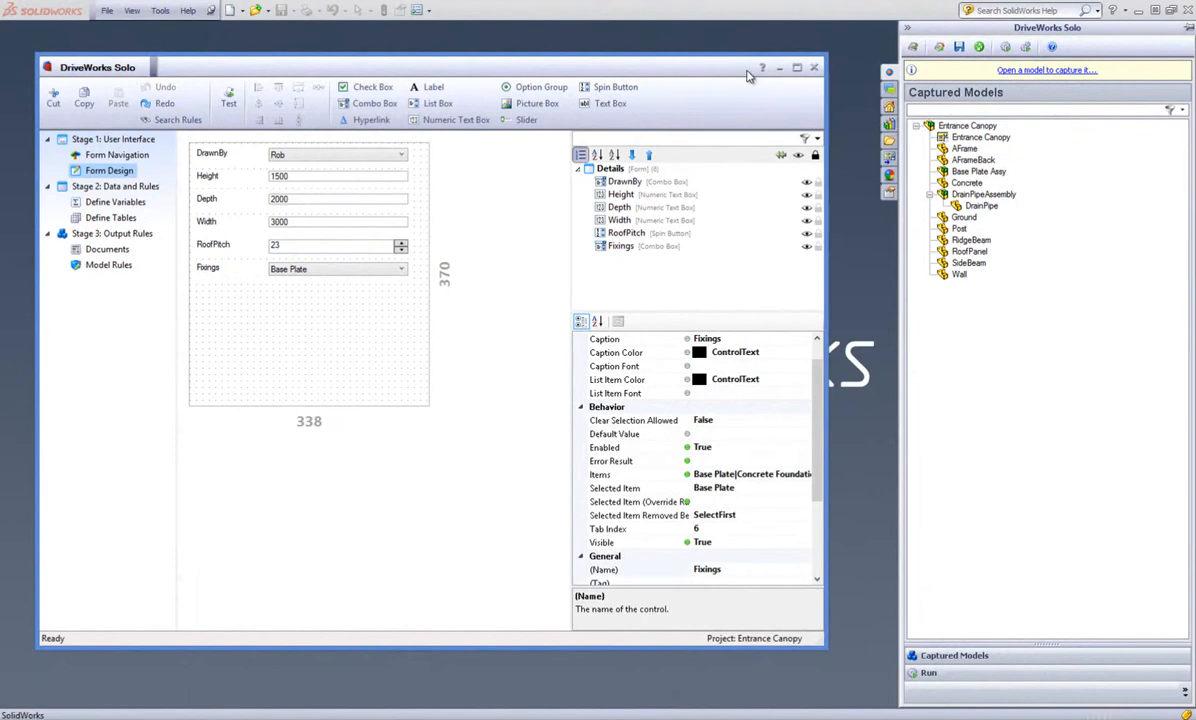
pyautogui.moveTo(788, 68)
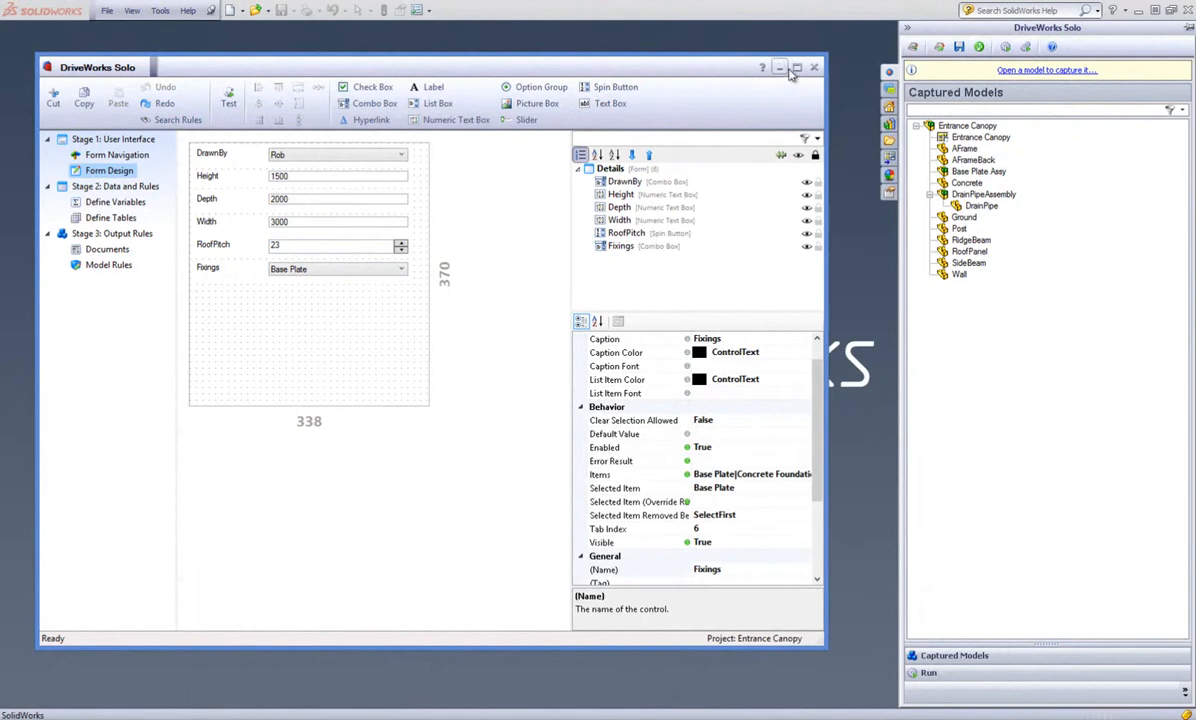